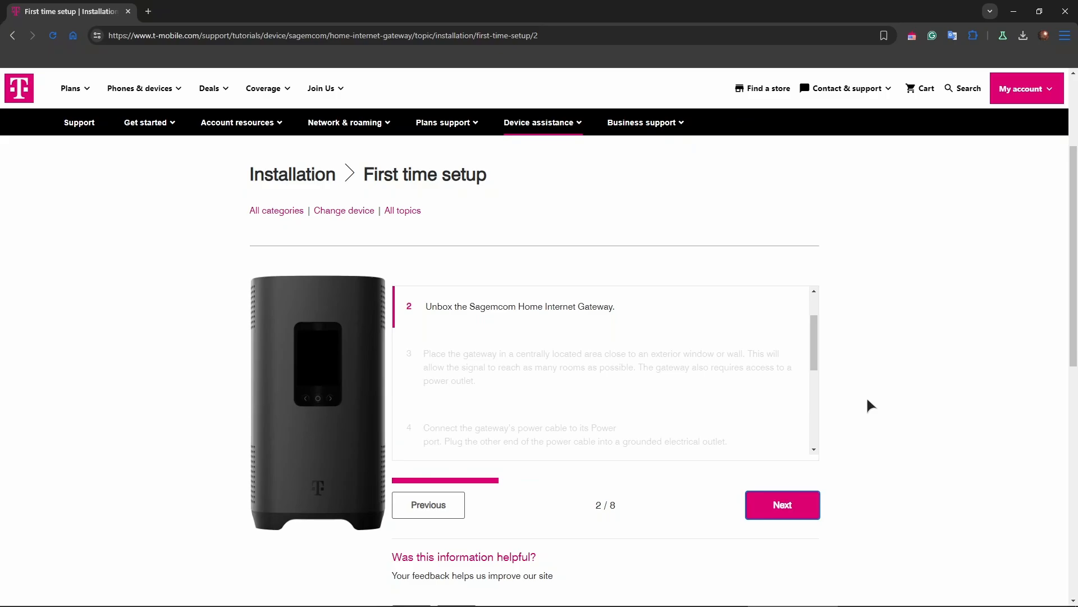
# Advance the setup tutorial from step 2 through step 3 to step 4 of 8, connecting the power cable
pyautogui.scroll(-3)
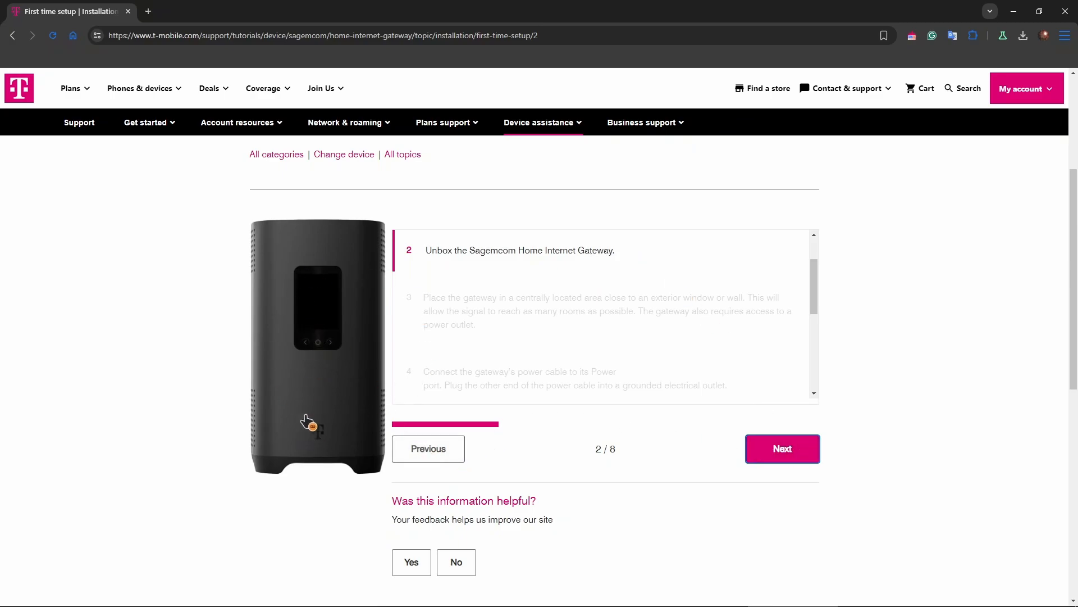
pyautogui.moveTo(944, 280)
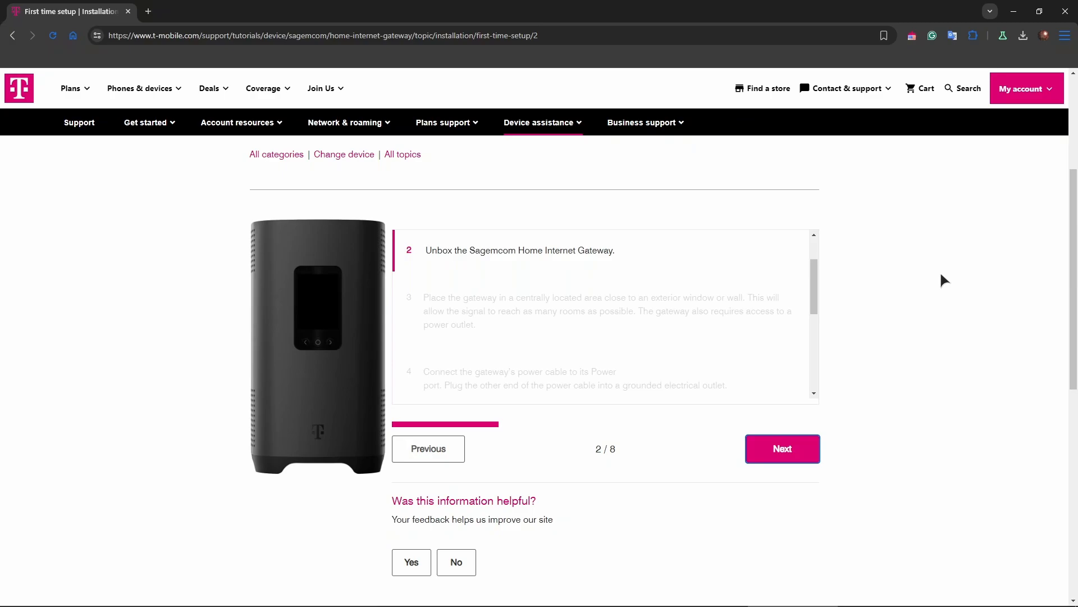
pyautogui.click(782, 448)
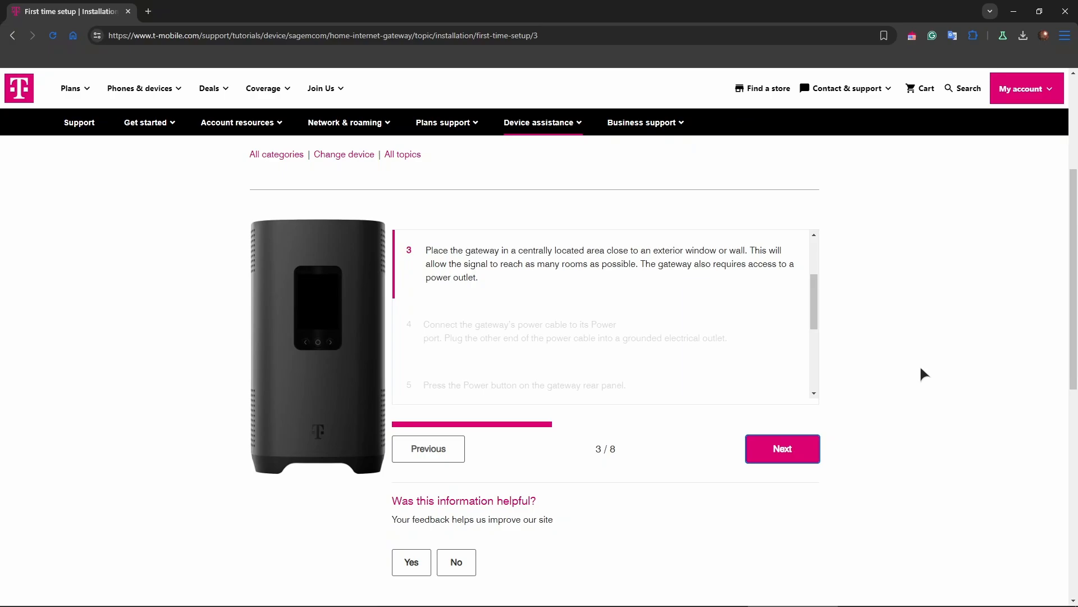
pyautogui.click(781, 448)
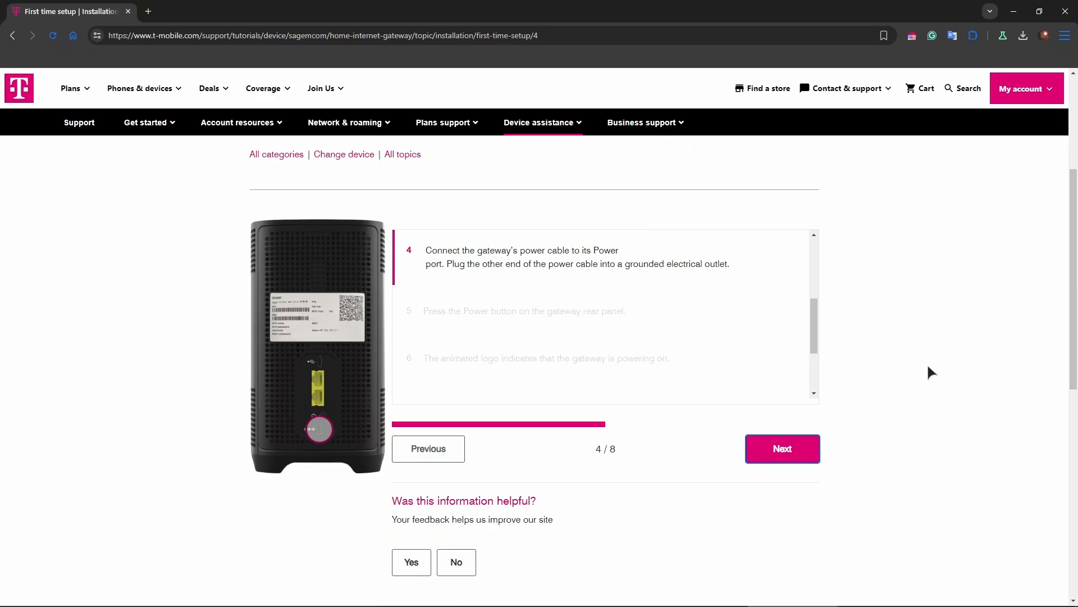
# Advance the tutorial through steps 5, 6 and 7 to the final step 8 about the T-Mobile Internet app
pyautogui.click(781, 448)
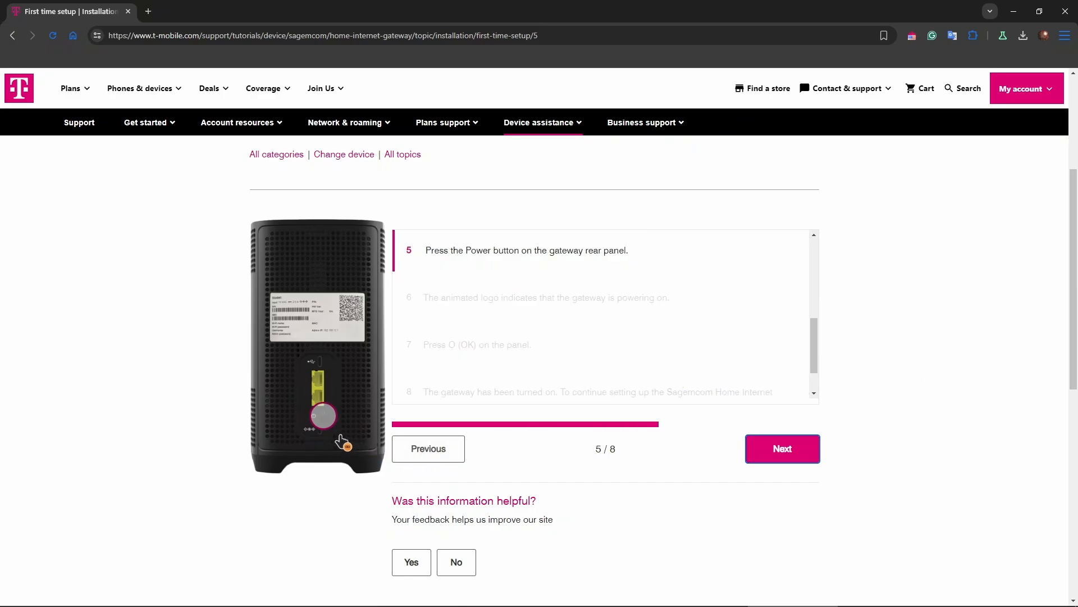
pyautogui.moveTo(308, 347)
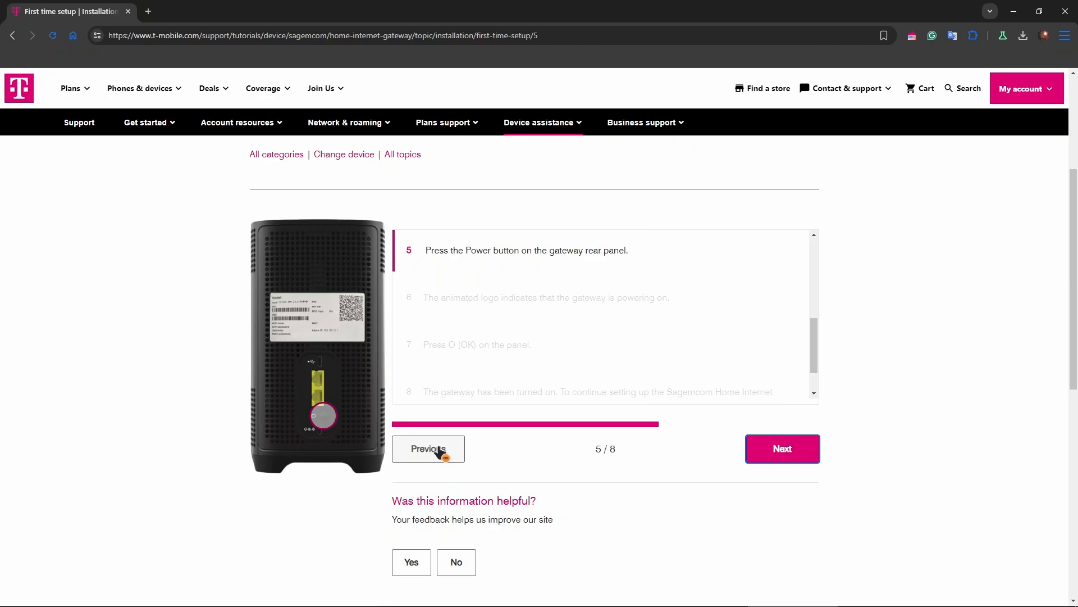
pyautogui.click(782, 448)
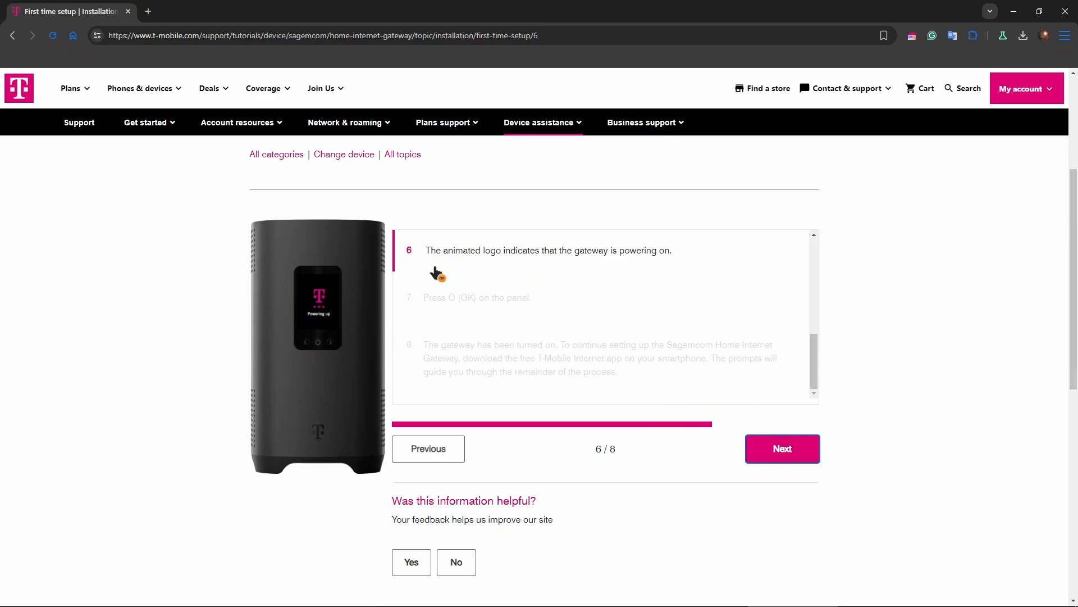
pyautogui.click(781, 448)
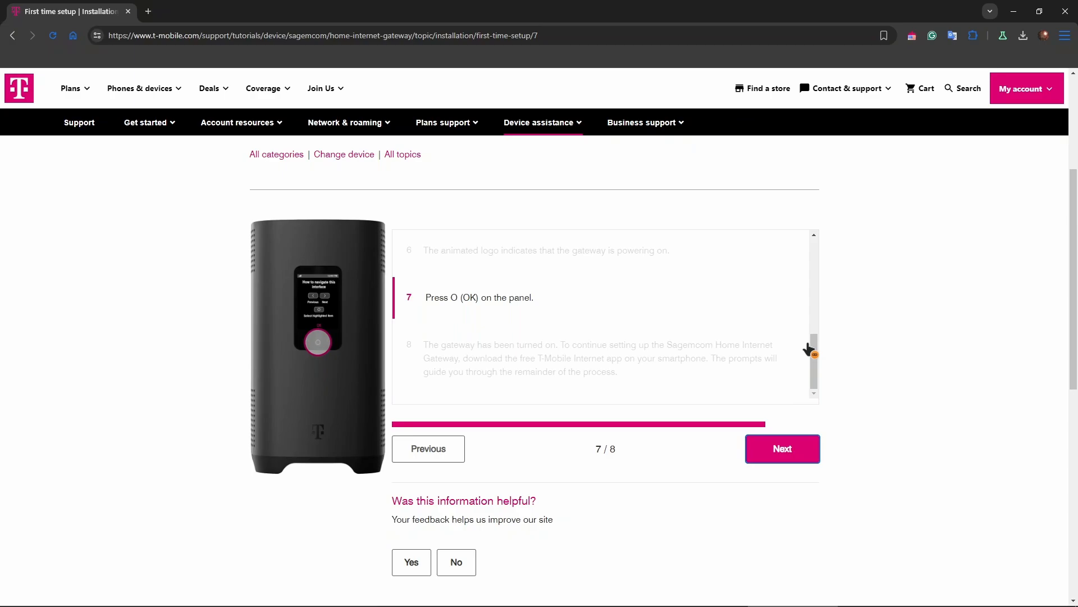
pyautogui.click(782, 449)
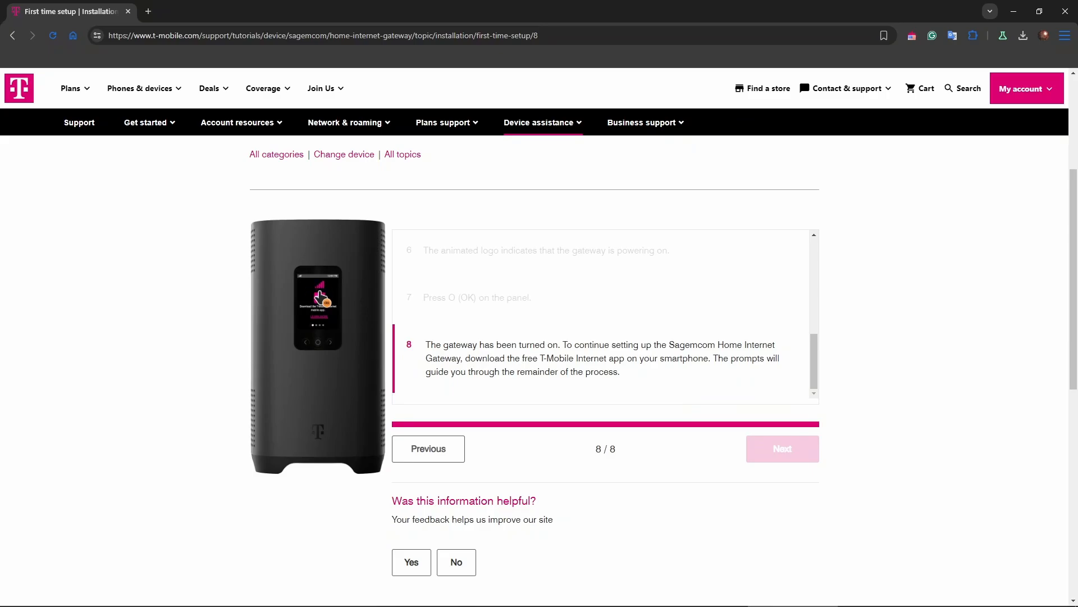
# Zoom the browser page in so the step 8 instructions read larger
pyautogui.press('ctrl+plus')
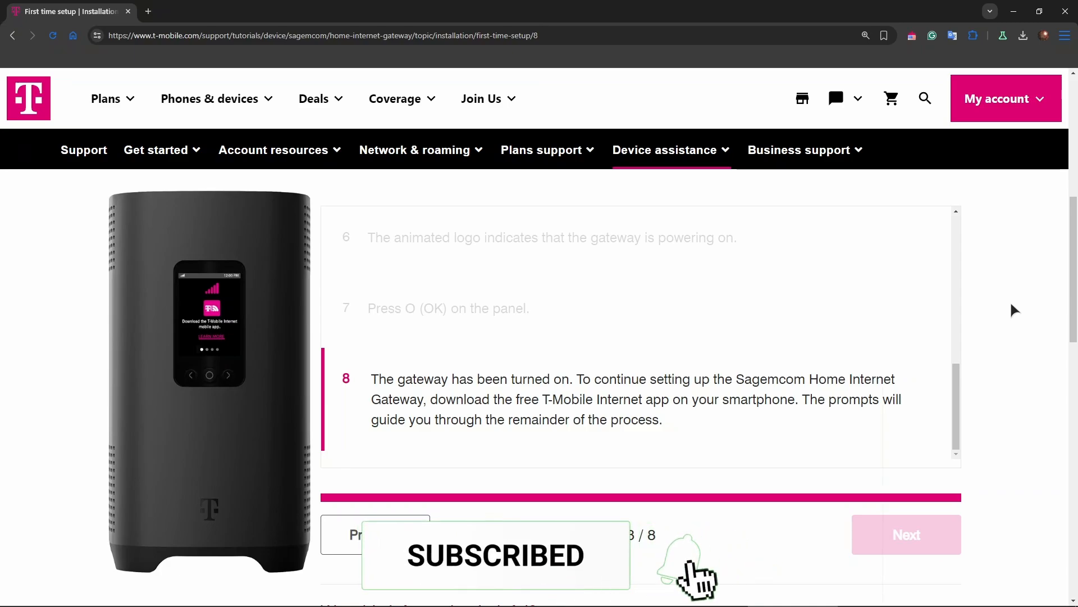
pyautogui.click(678, 561)
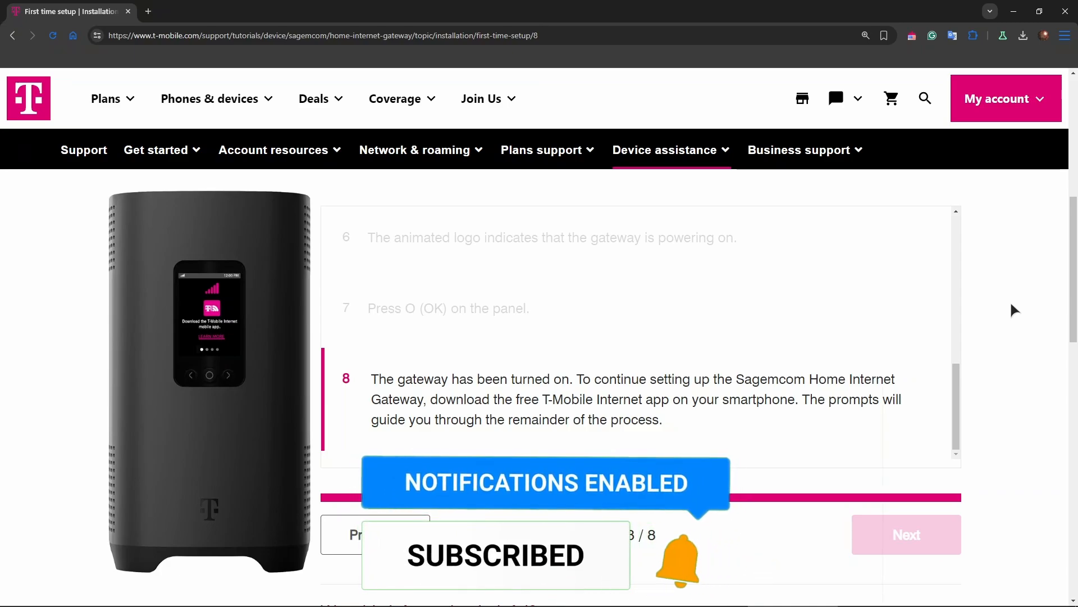